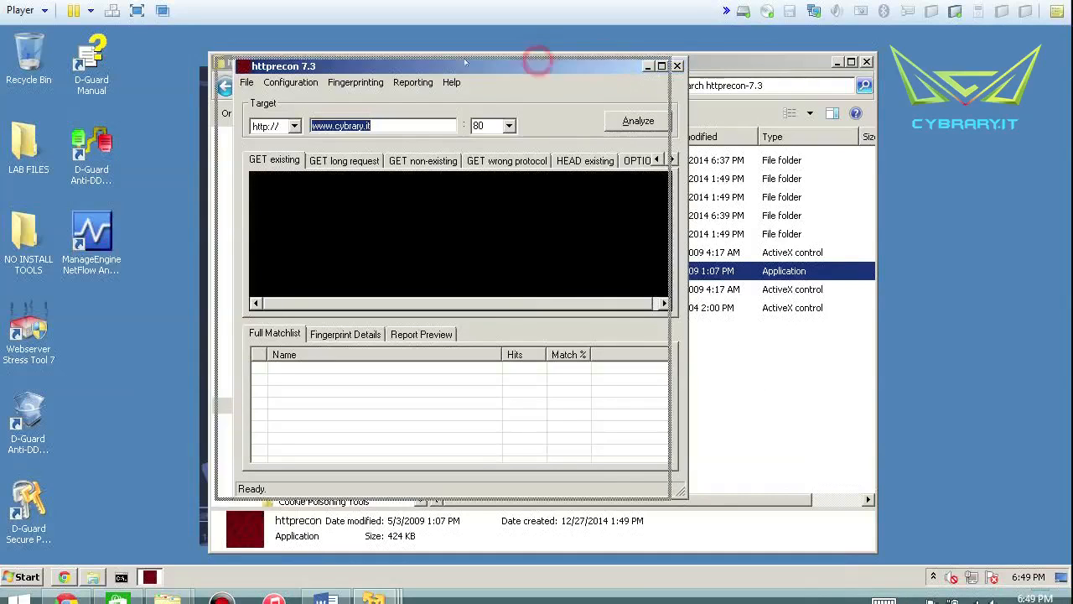
drag(466, 65, 299, 57)
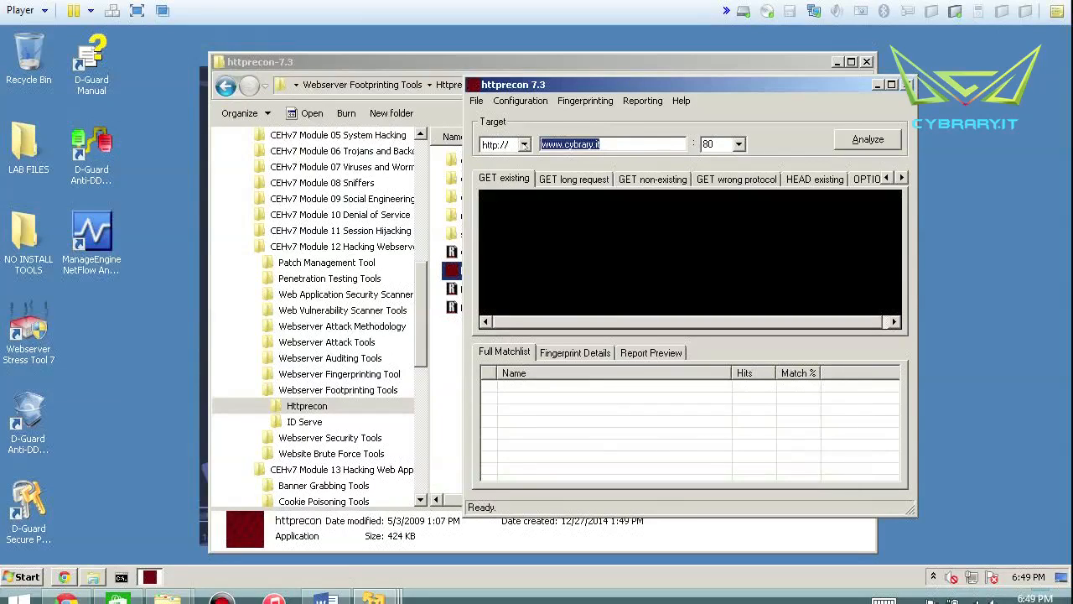
click(523, 144)
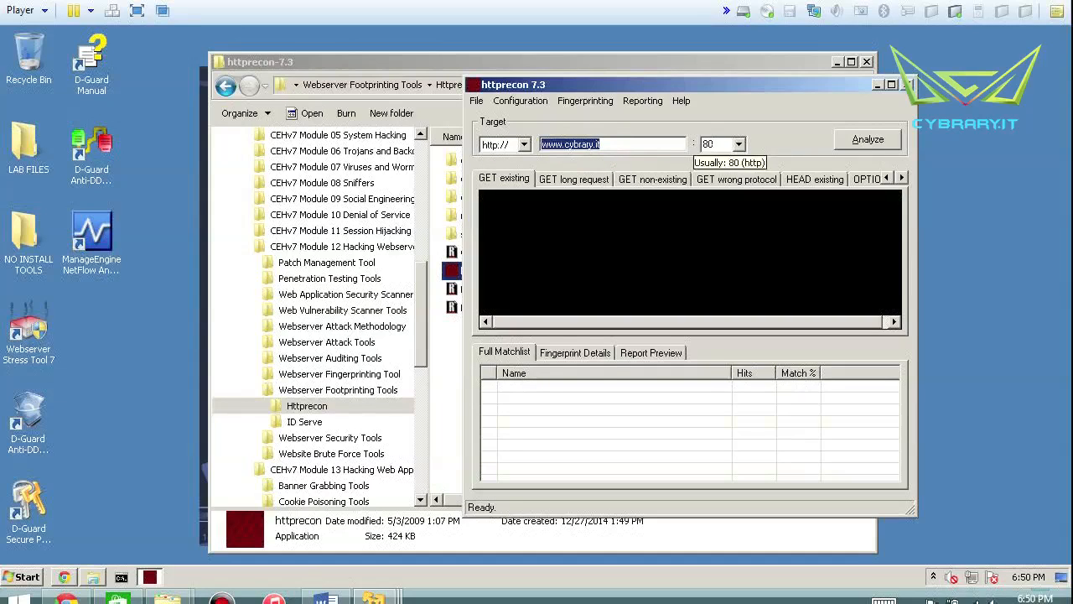
click(868, 139)
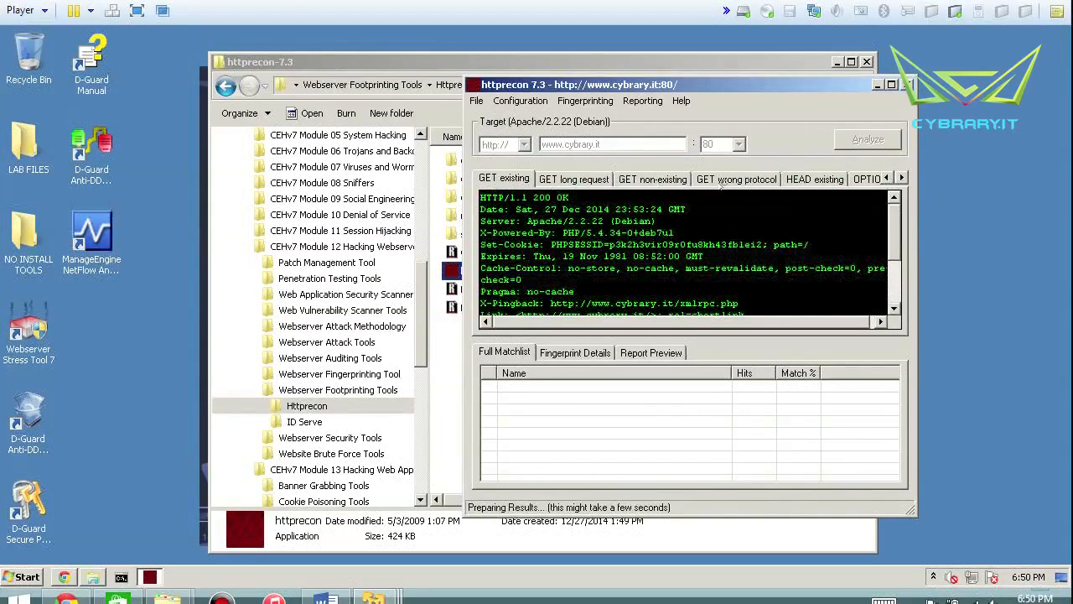
Review the response, highlighting the Apache/2.2.22 (Debian) banner and the UTF-8 charset value
click(520, 101)
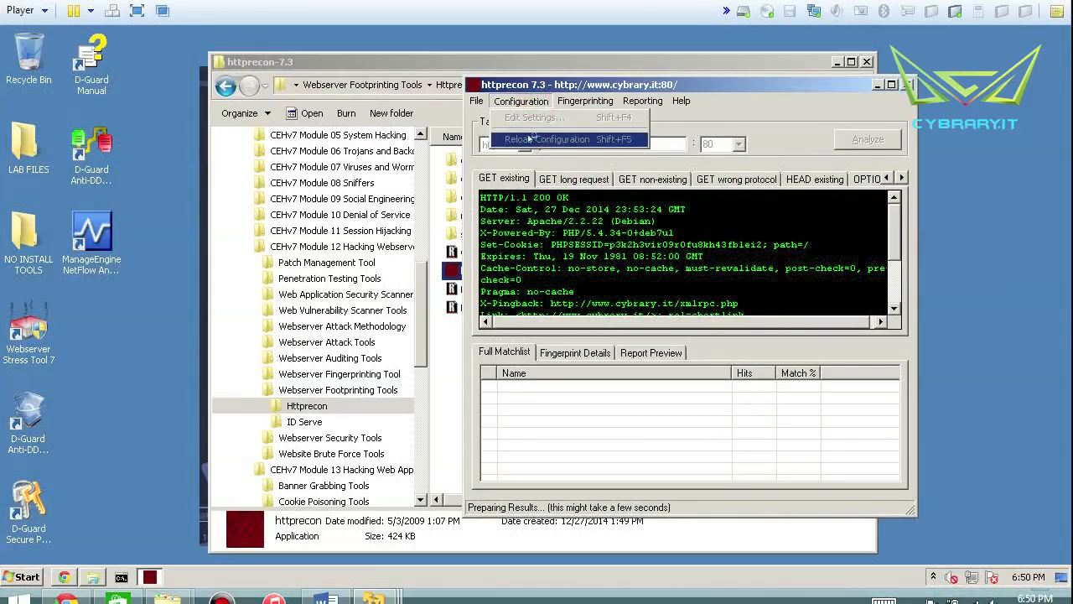
mouse_move(533, 118)
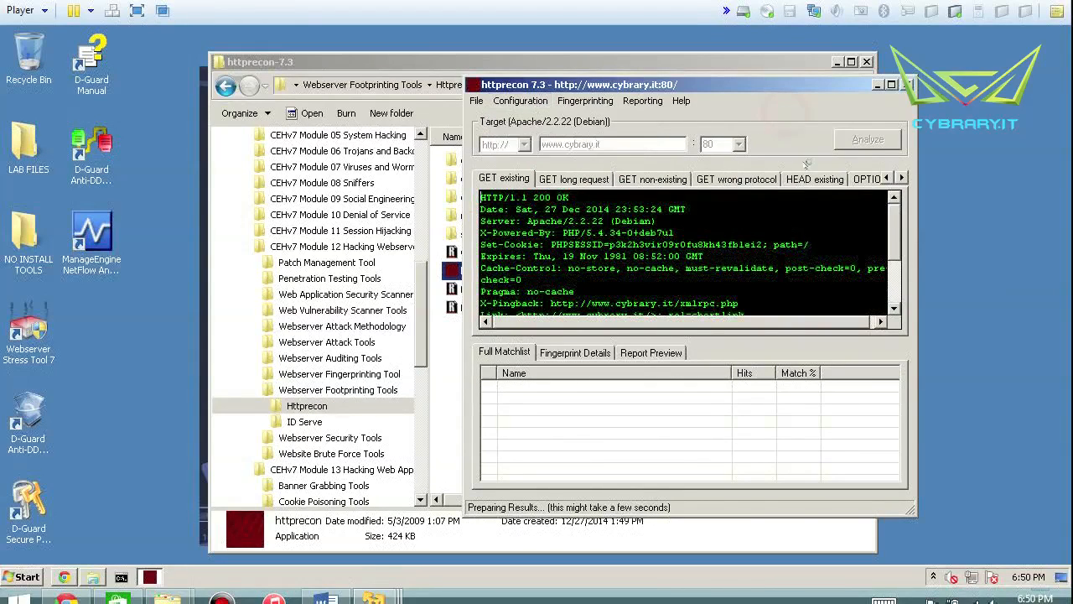
mouse_move(516, 383)
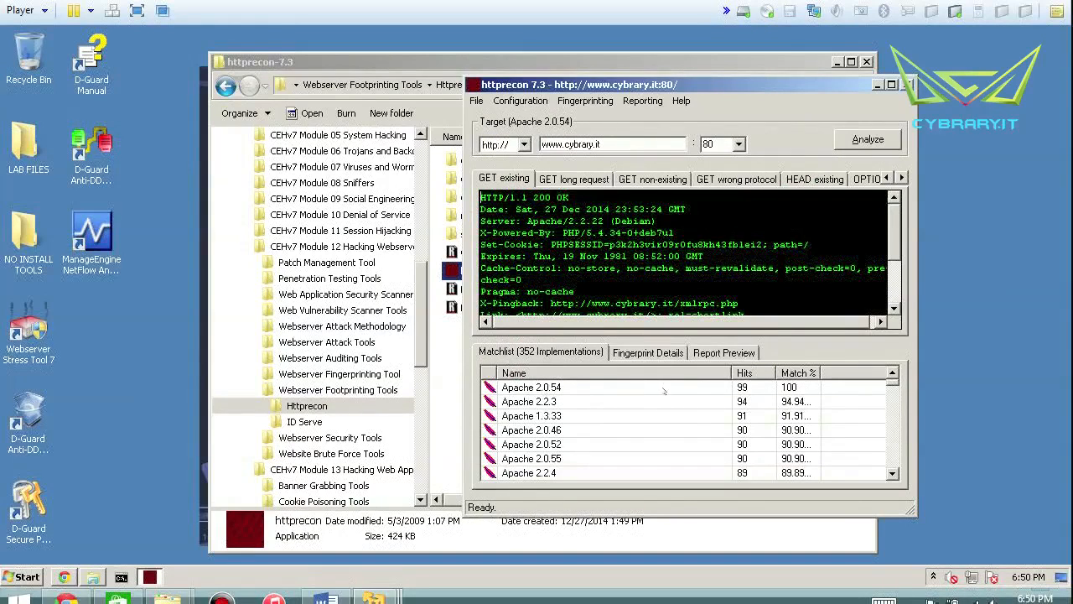
click(530, 386)
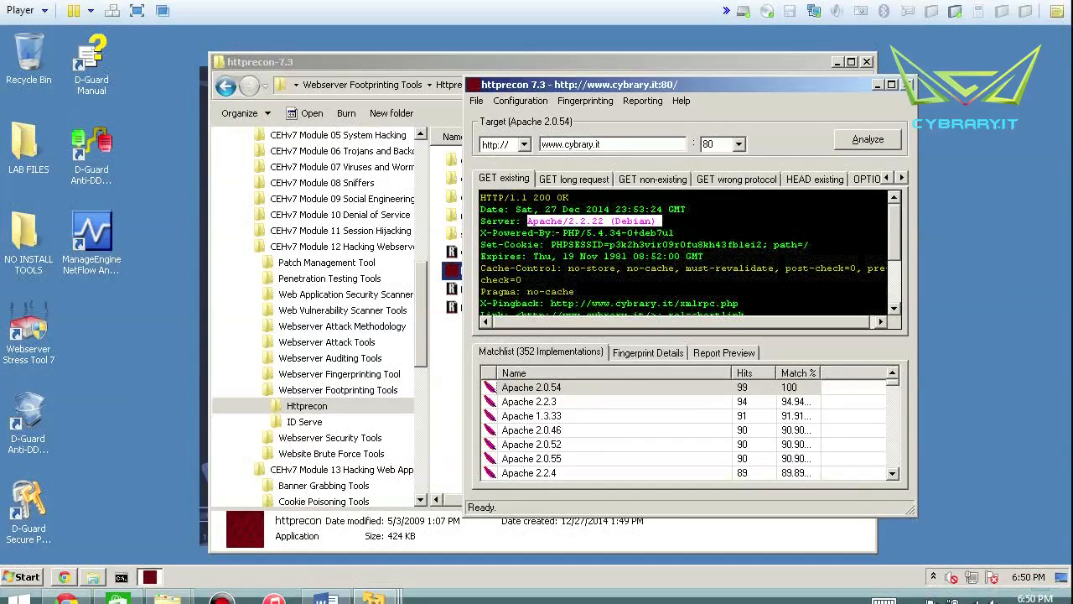
double_click(580, 231)
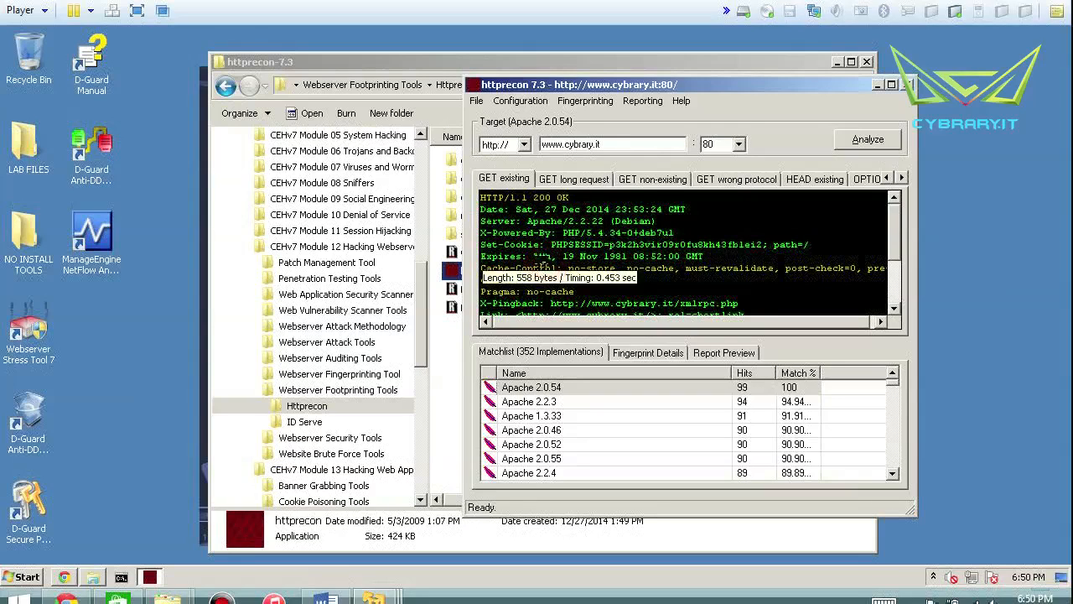
scroll(down, 3)
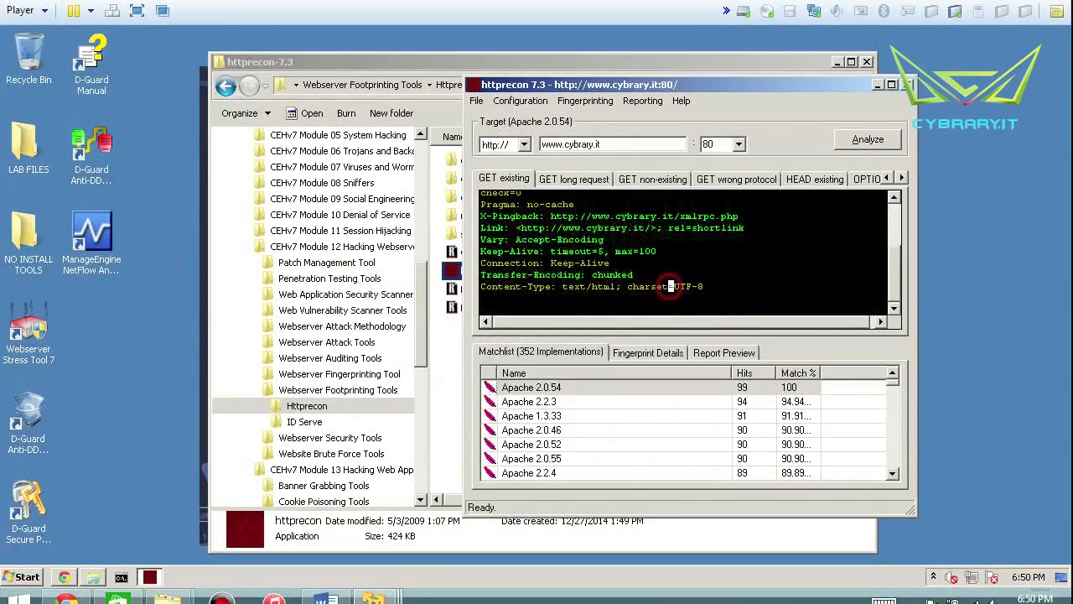
double_click(687, 285)
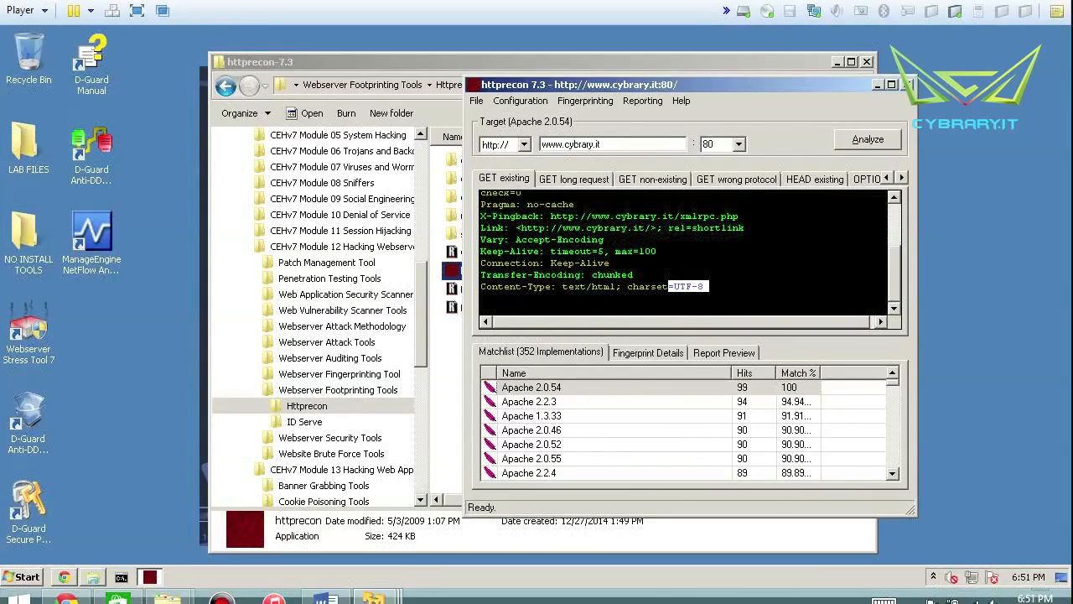
click(585, 100)
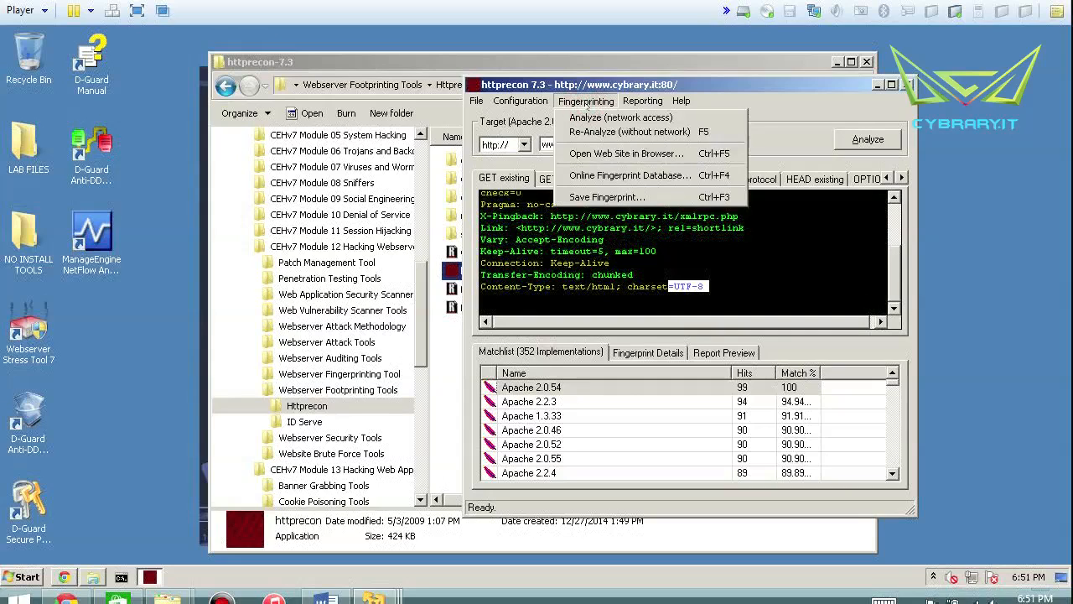
mouse_move(623, 154)
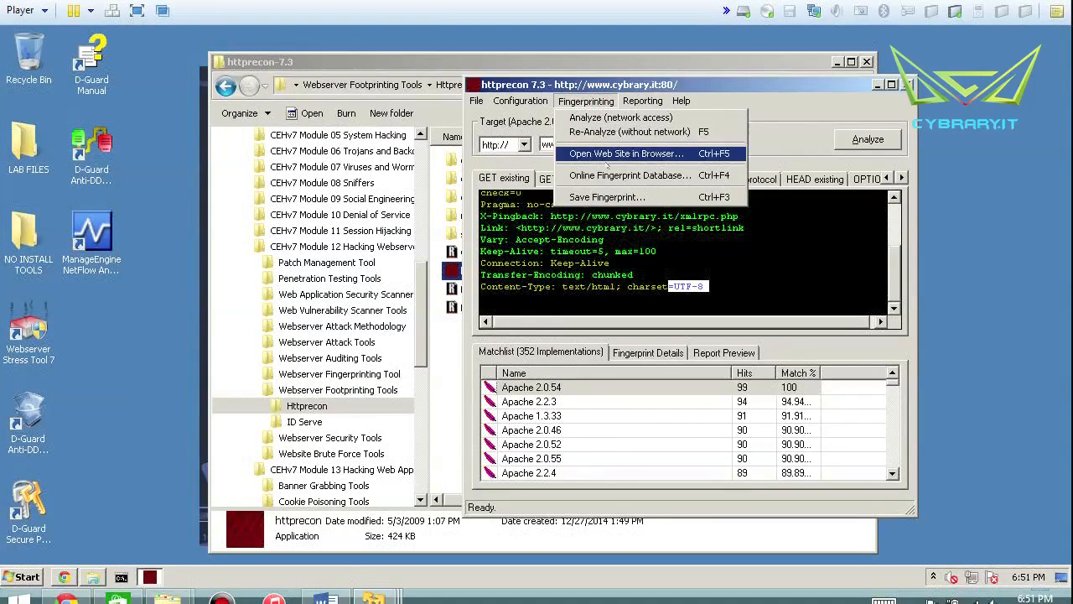
click(624, 154)
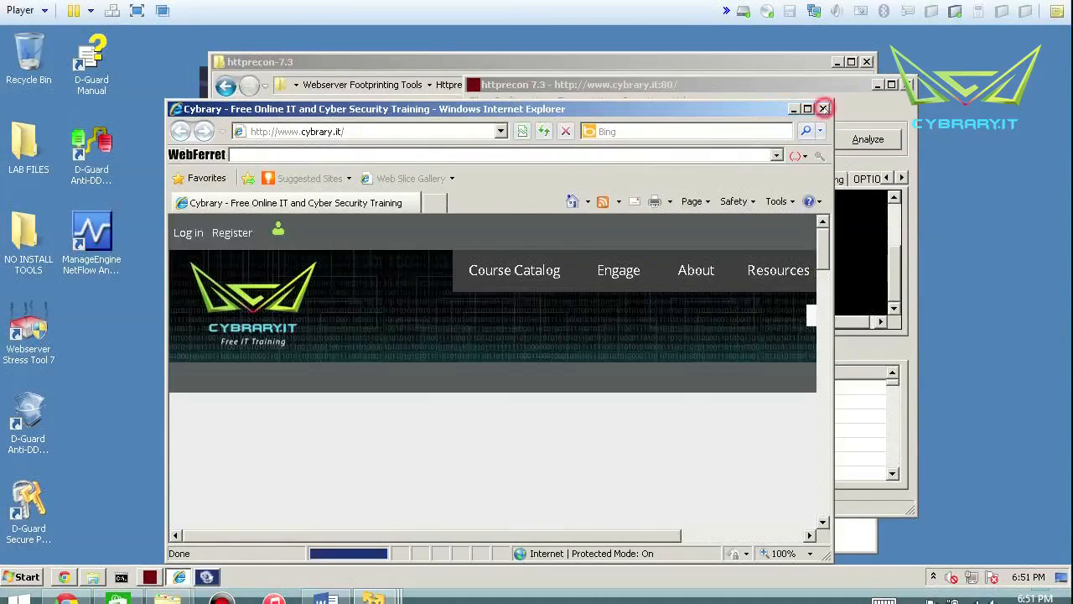
click(822, 108)
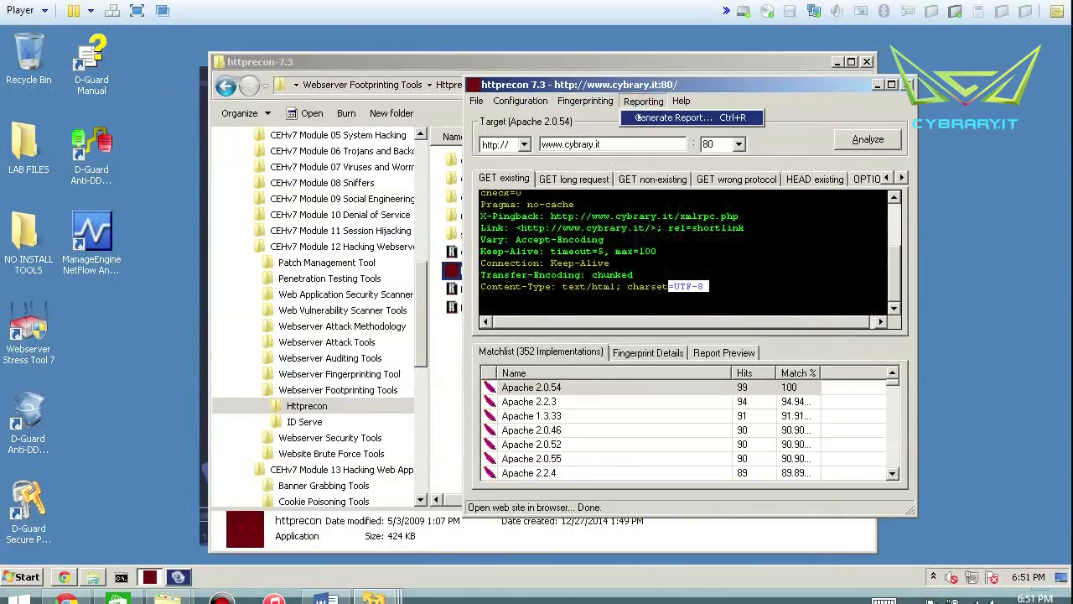
Generate an HTML report and save it to the Desktop as www_cybrary_it-80
click(671, 118)
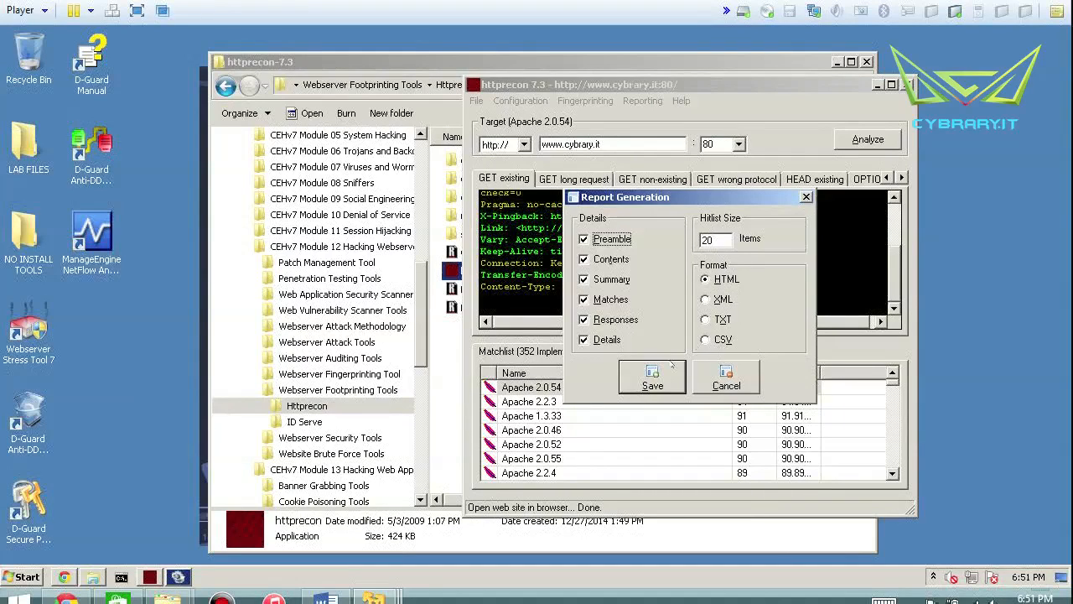
click(653, 377)
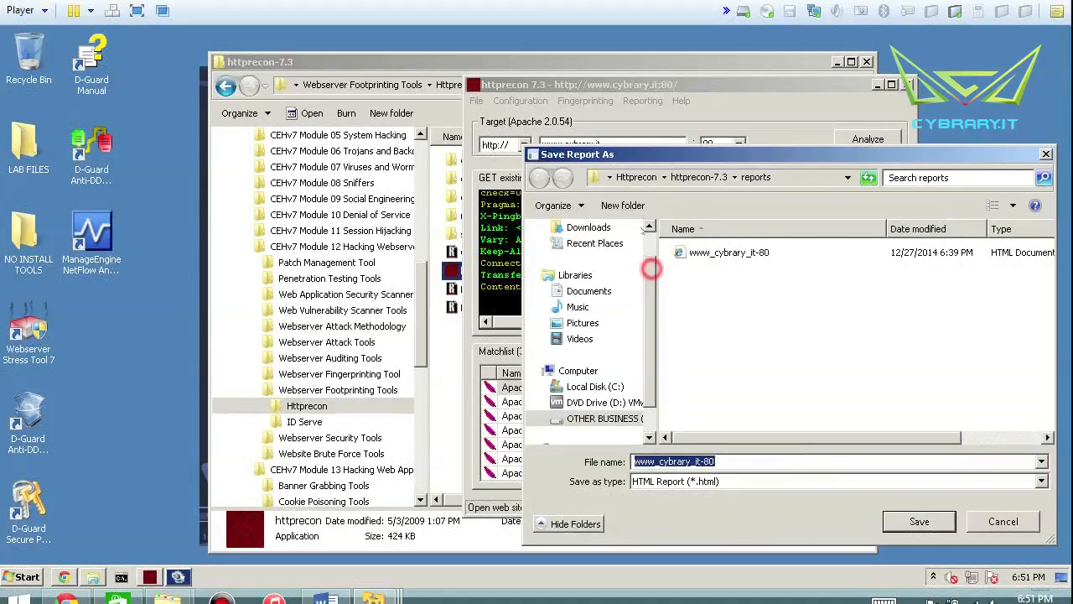
click(583, 250)
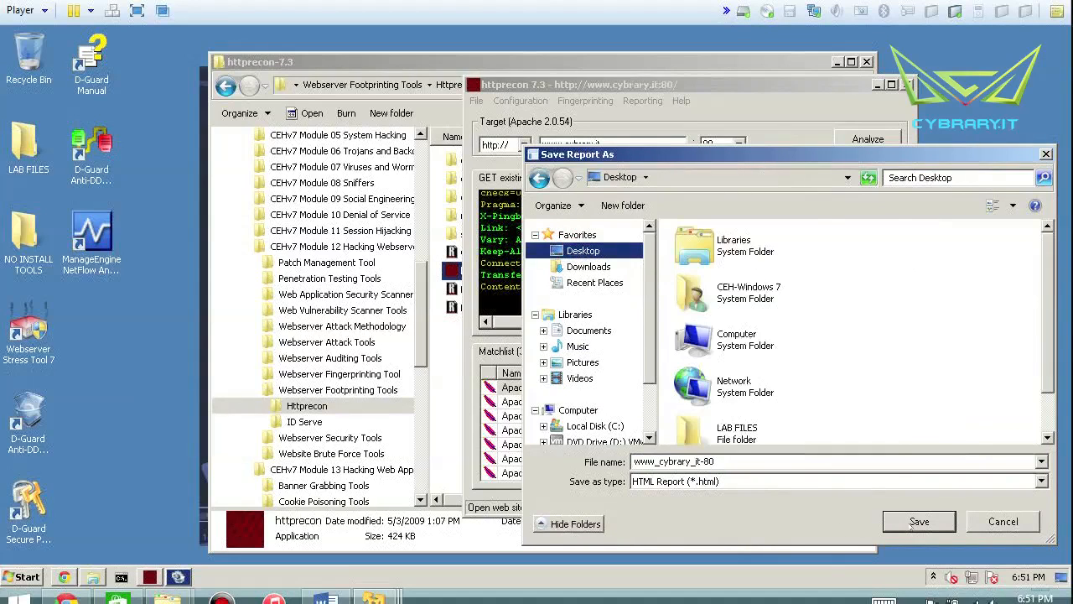
click(919, 520)
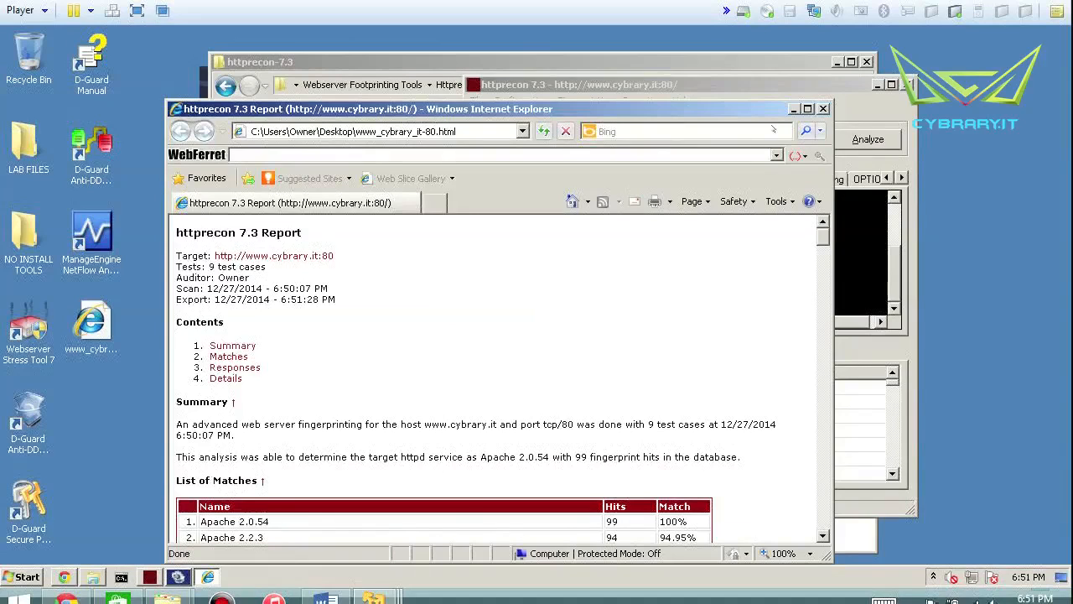
Maximize the report and scroll through its List of Matches and per-test response headers
click(805, 108)
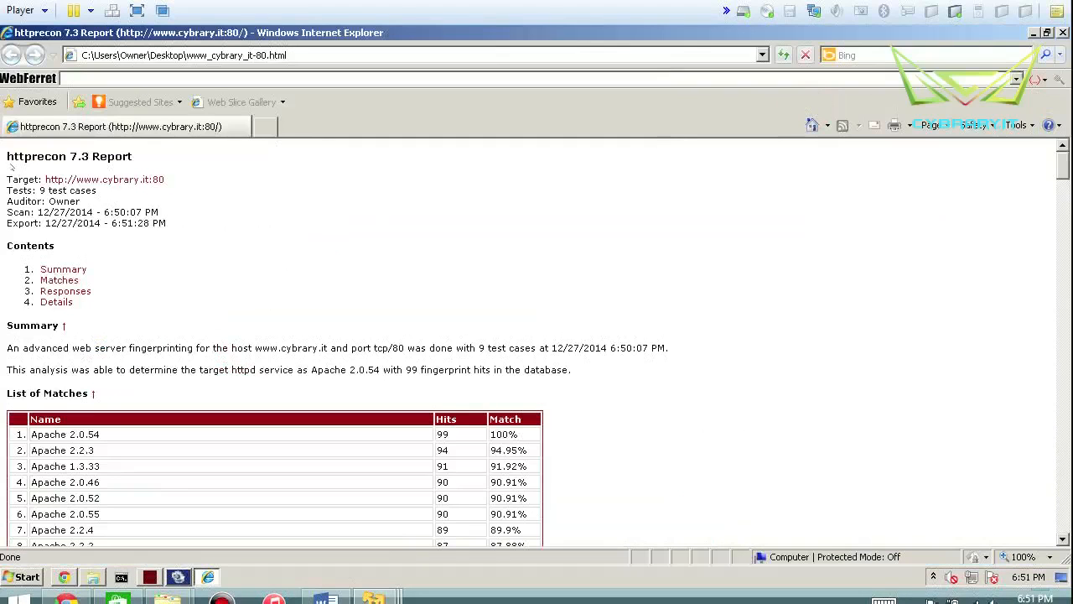
scroll(down, 3)
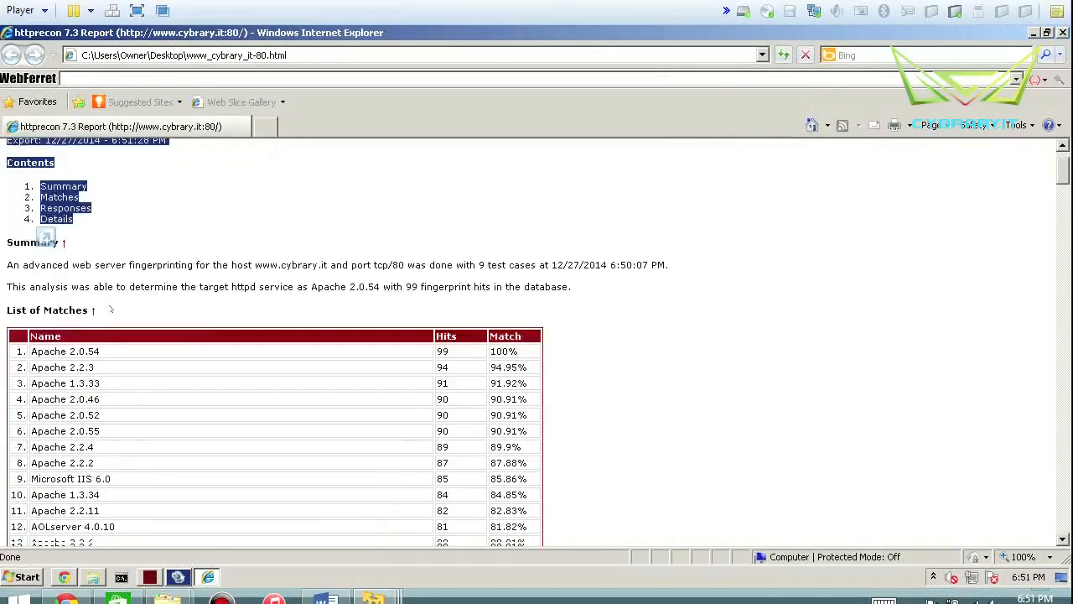
scroll(down, 3)
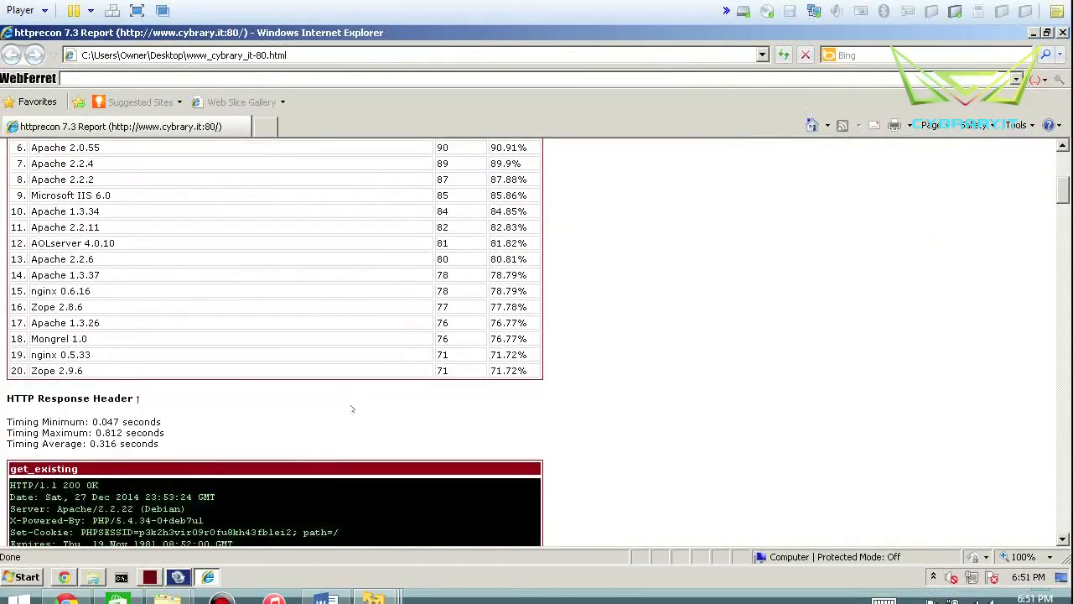
scroll(down, 3)
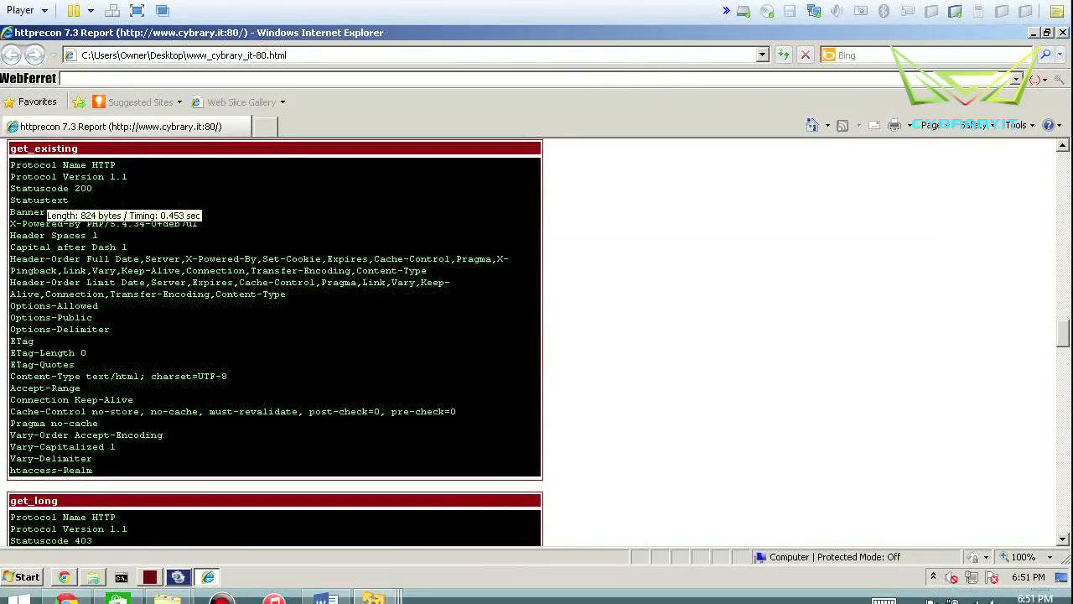
scroll(down, 3)
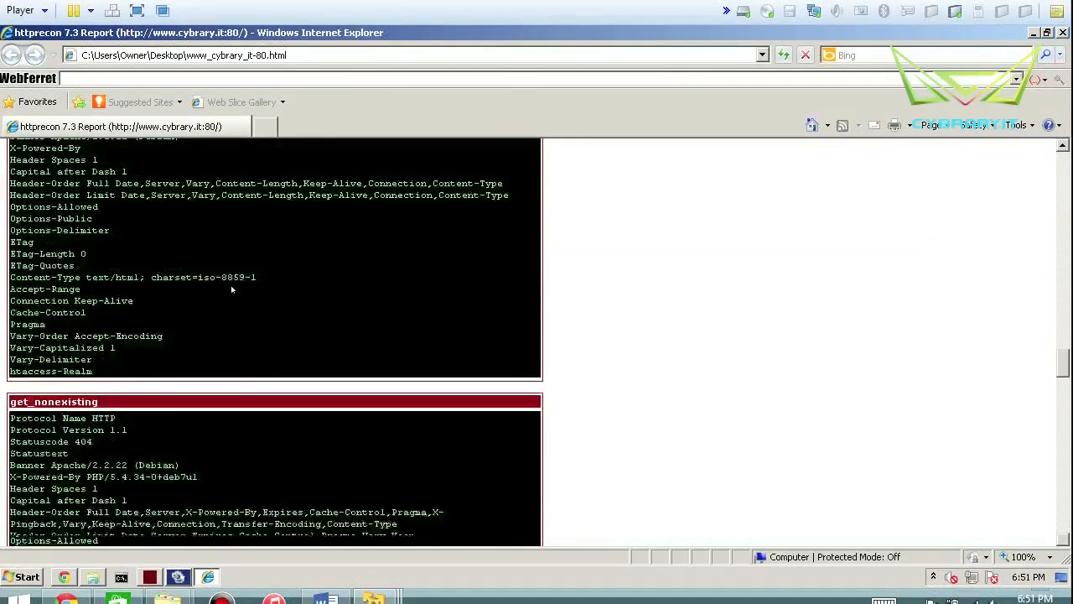
scroll(down, 3)
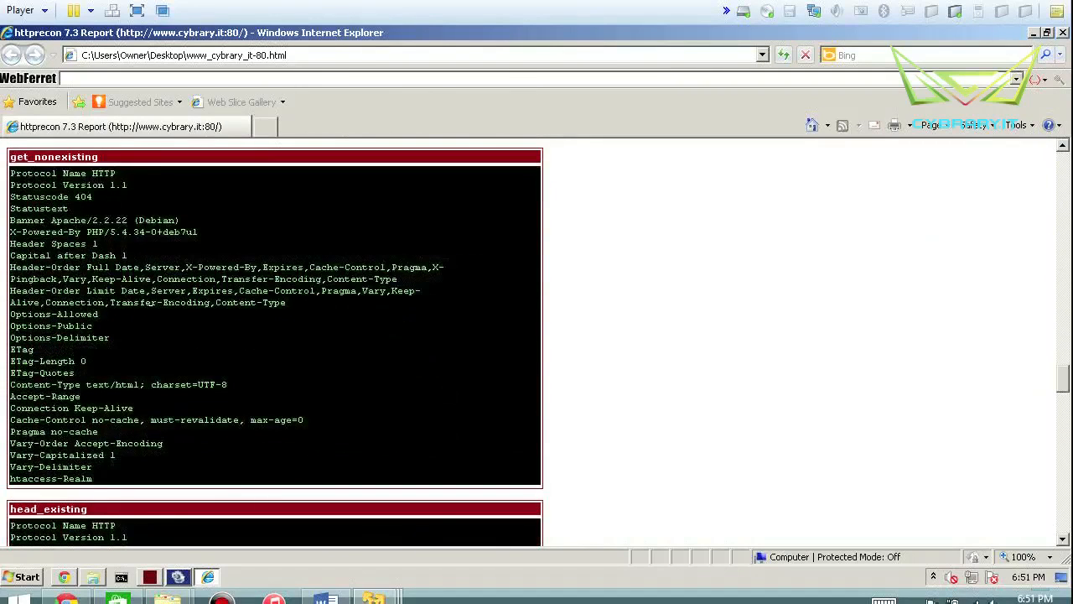
drag(10, 173, 126, 196)
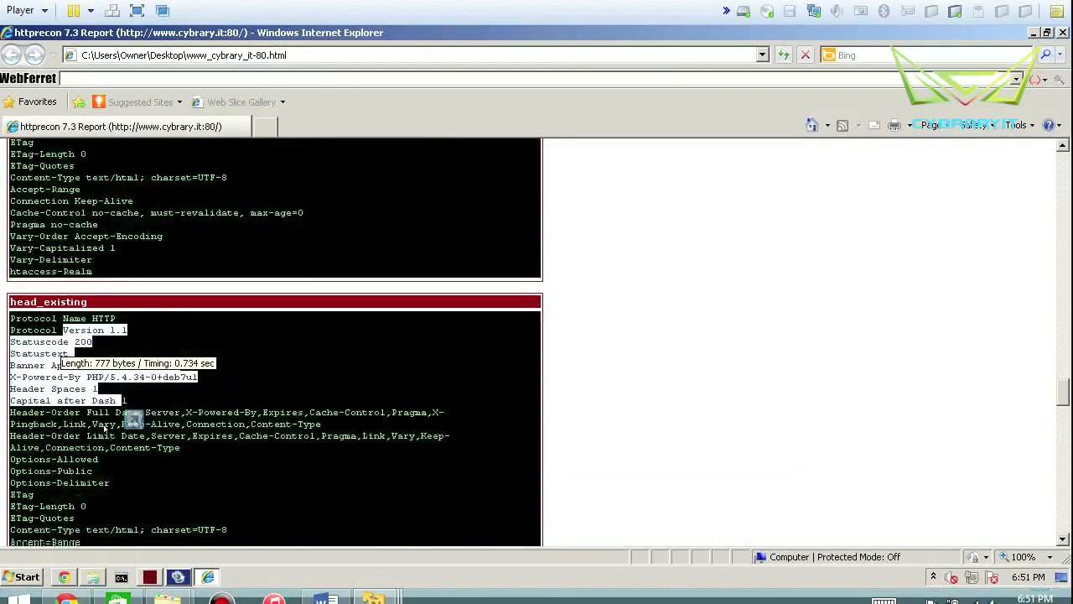
scroll(down, 3)
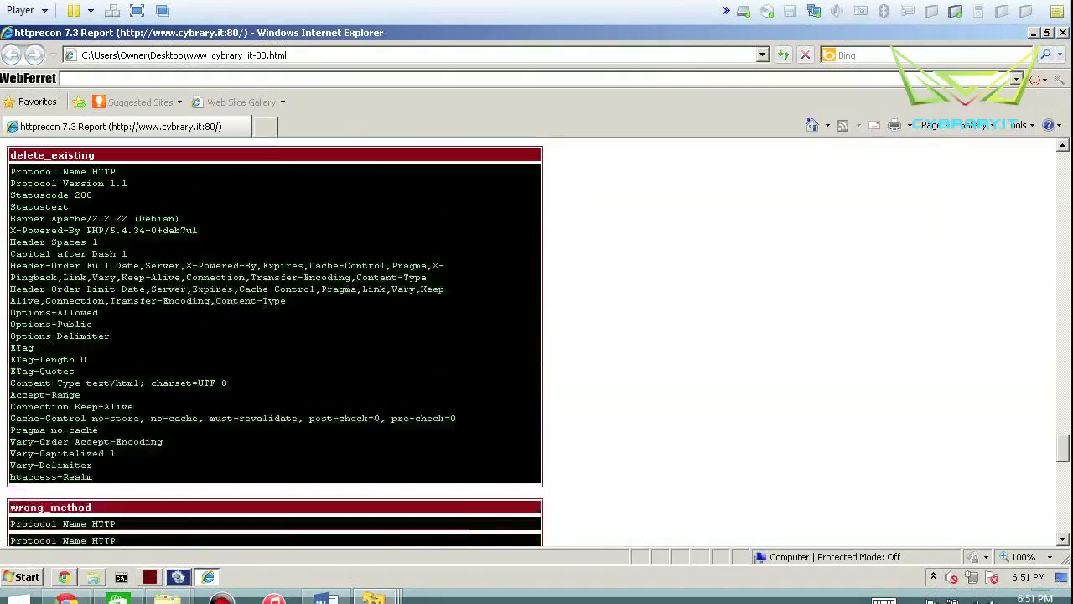
scroll(down, 3)
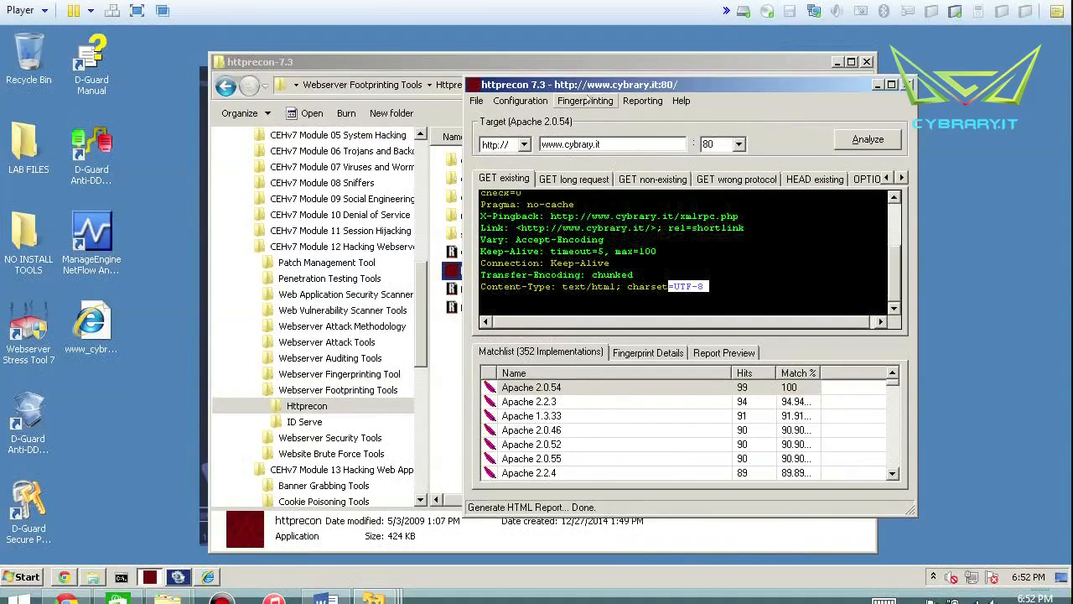
View the Fingerprint Details, then the Report Preview text with its nine test cases
click(585, 100)
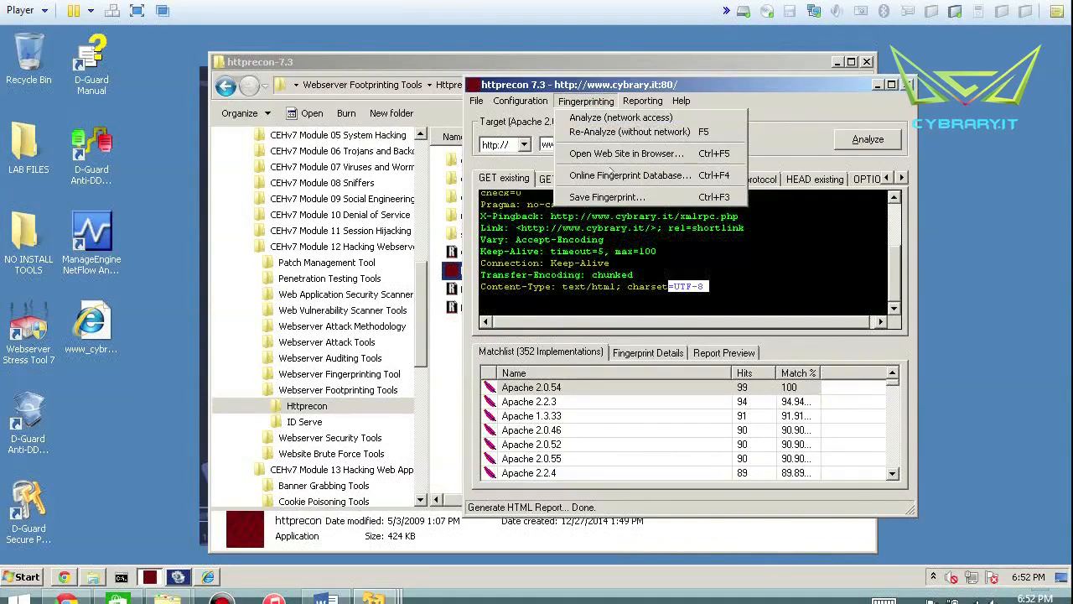
click(519, 100)
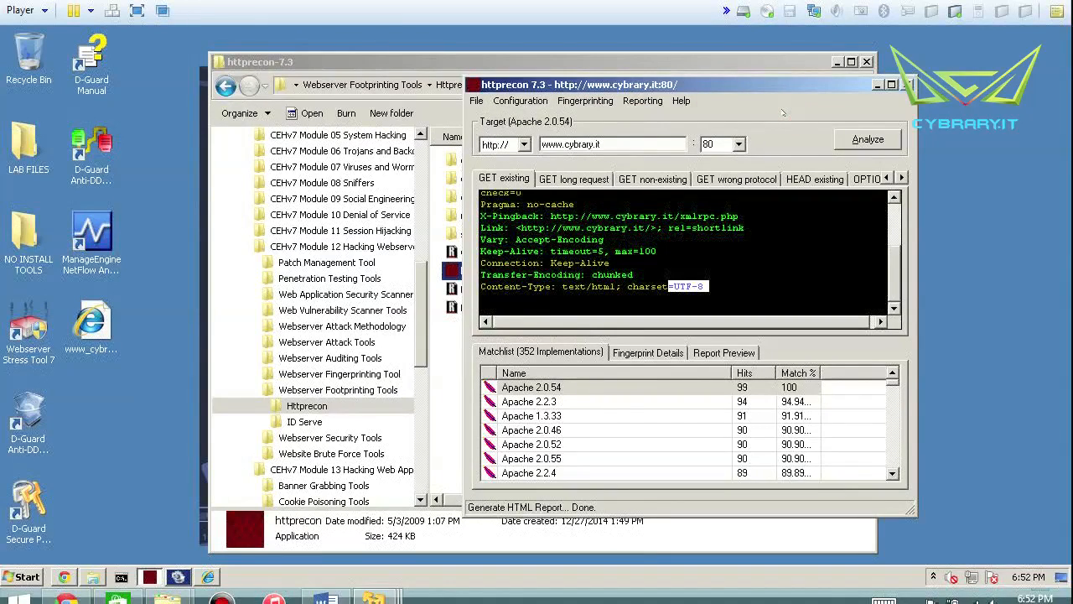
click(647, 353)
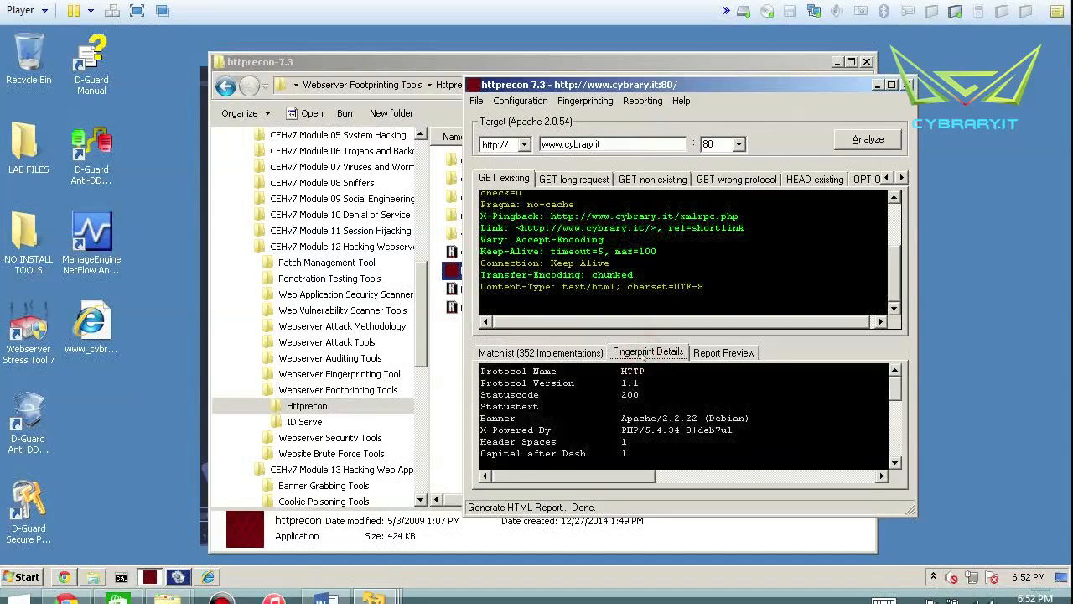
click(724, 352)
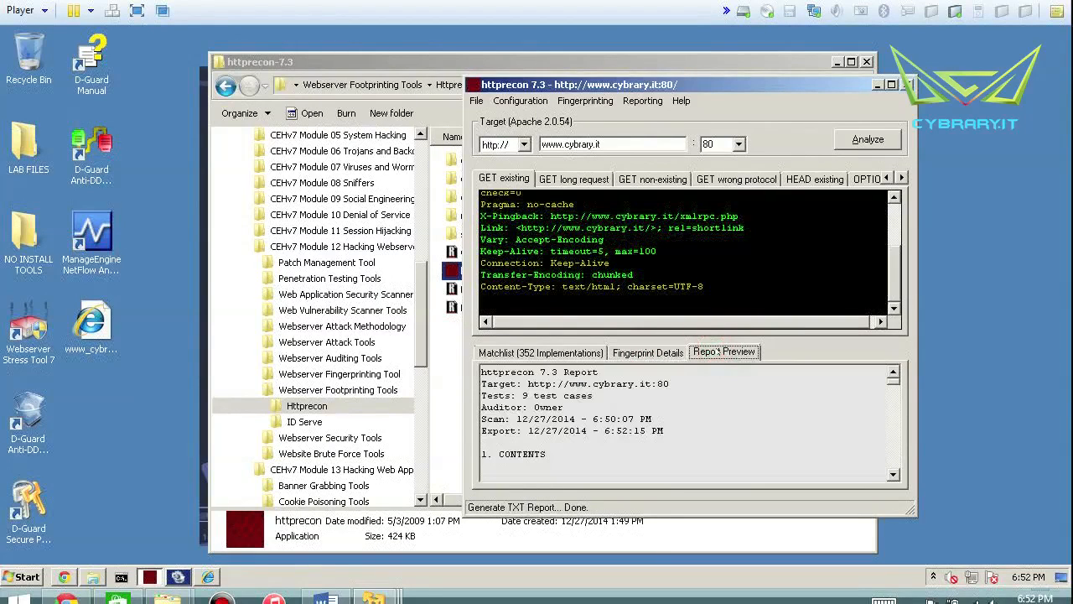